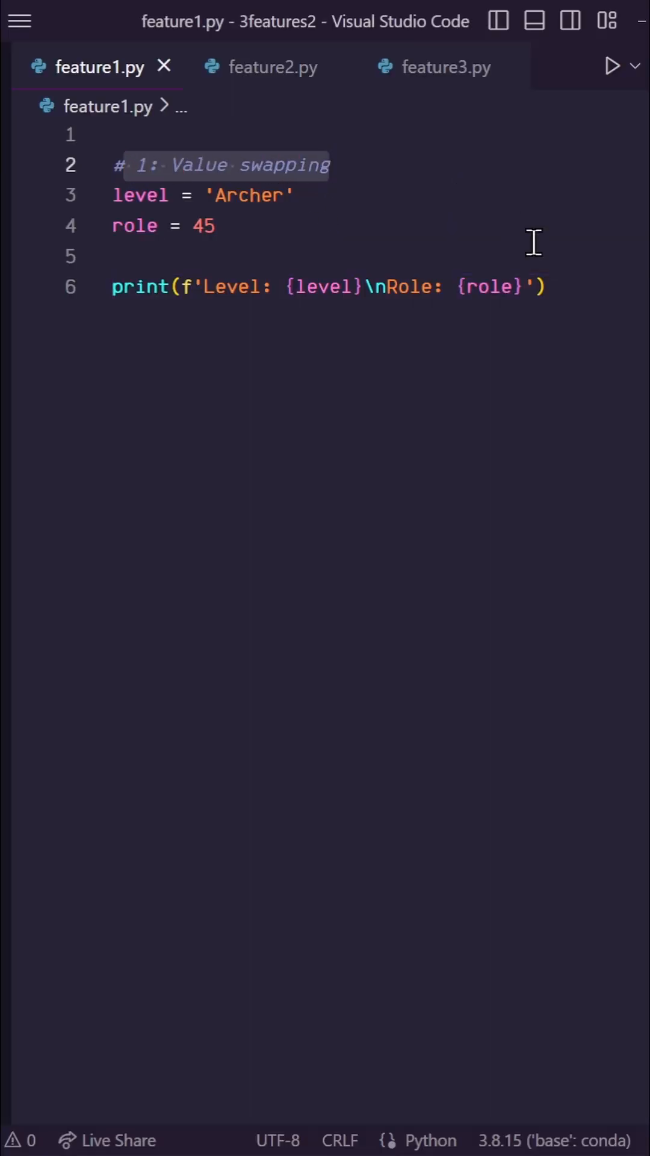
Step: Insert blank lines in feature1.py between the role assignment and the print call
click(612, 67)
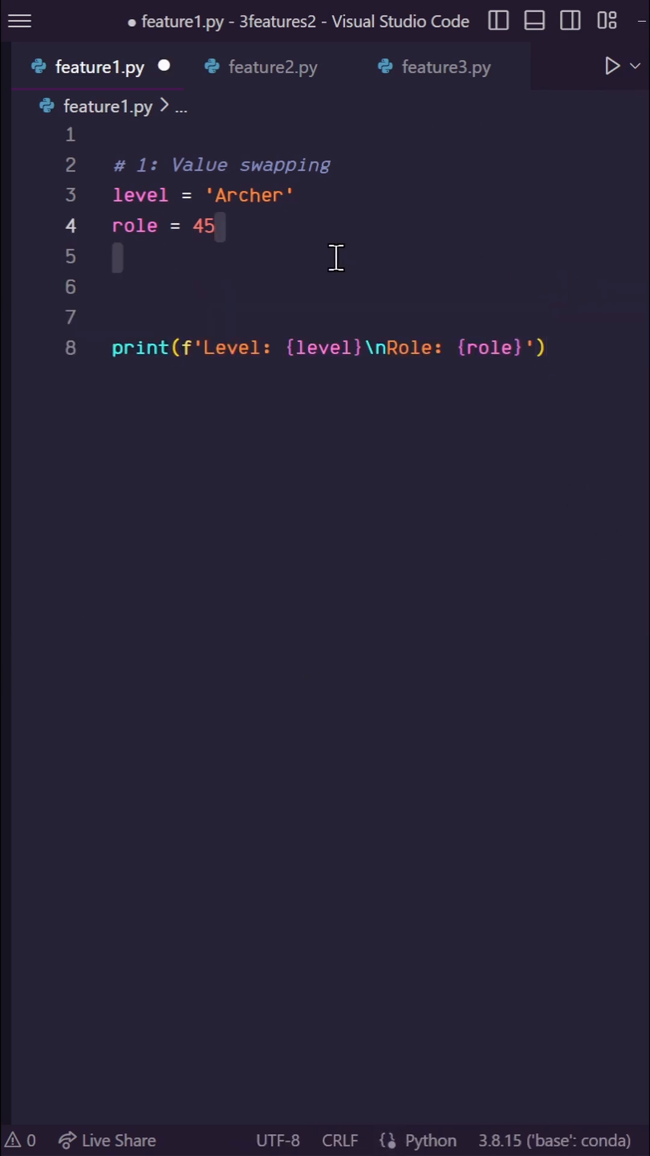
Step: Add the tuple swap 'level, role = role, level' and run feature1.py to show Level 45, Role Archer
text(level, role)
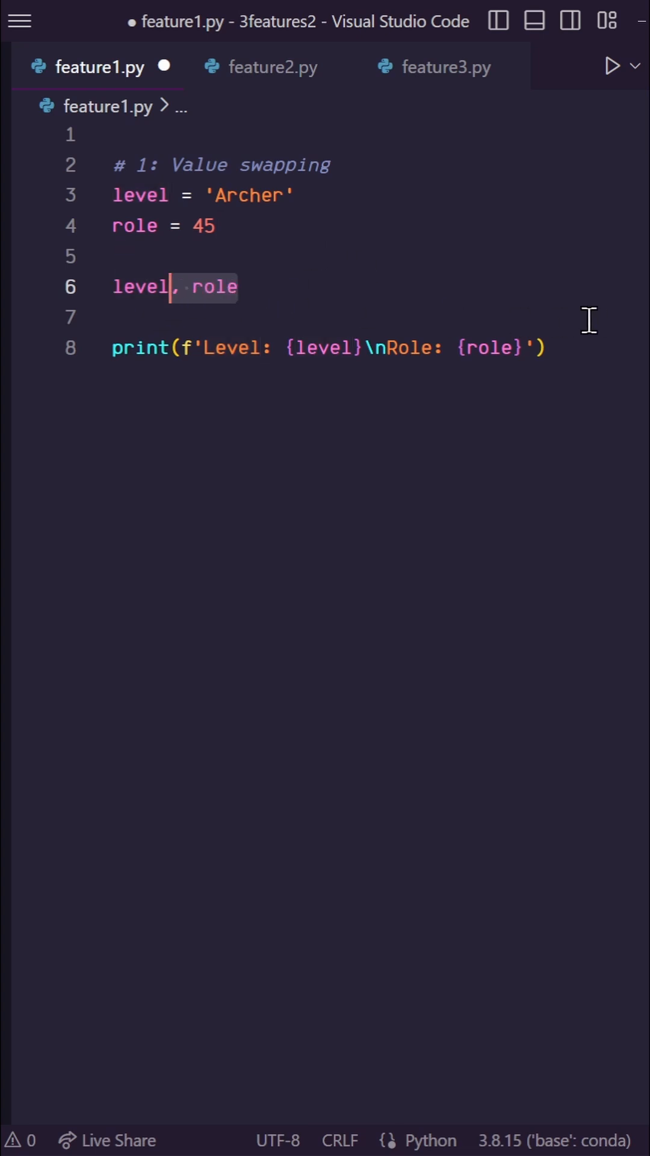
text(= role, level)
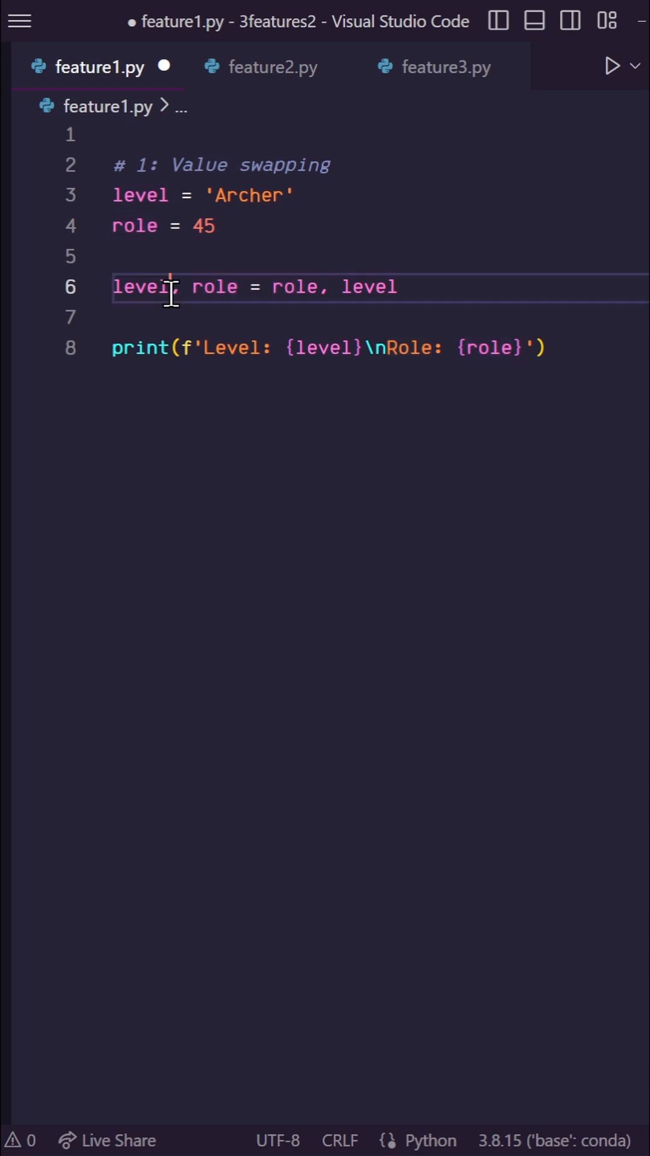
double_click(371, 287)
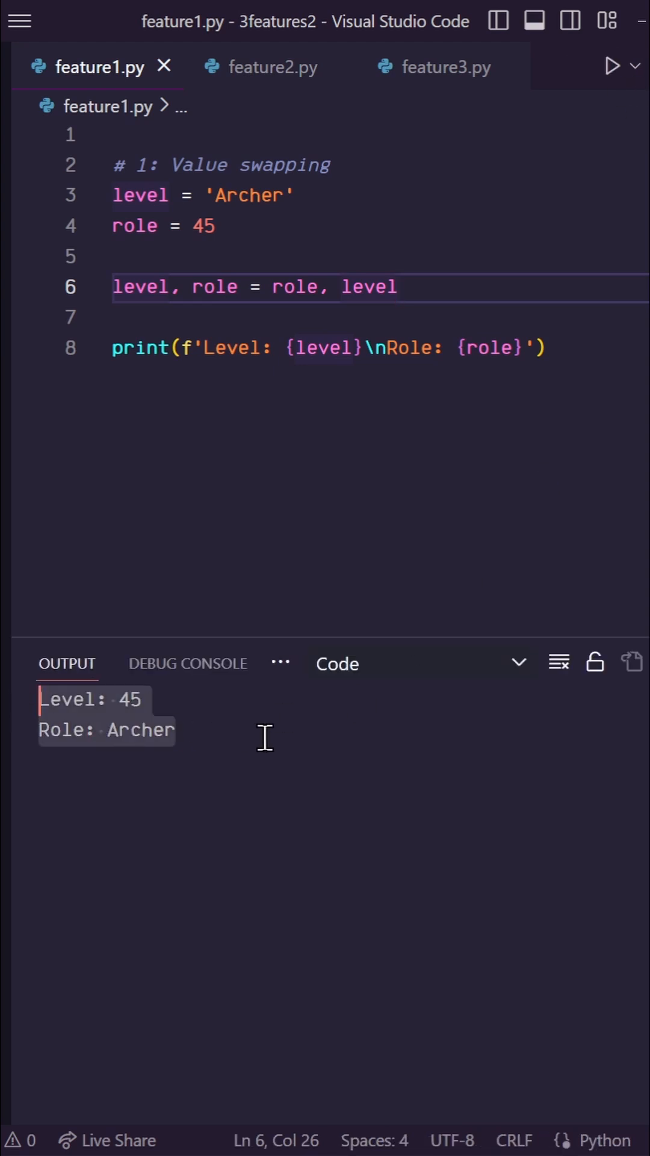
Step: Start an empty print() call in feature2.py
click(272, 66)
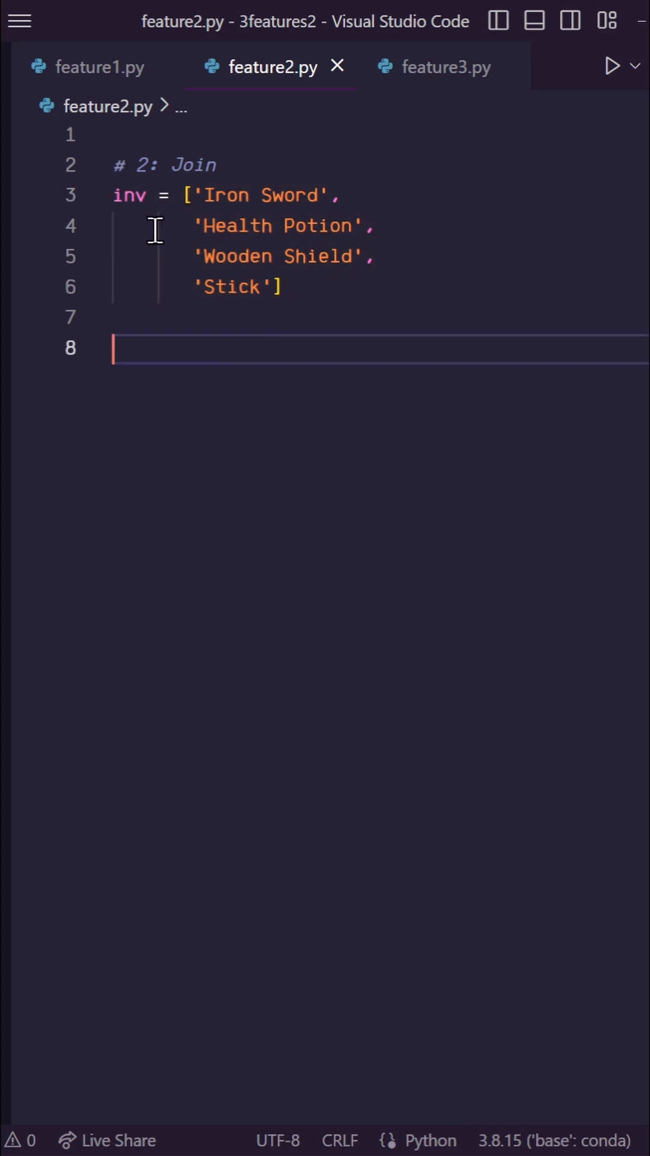
text(print())
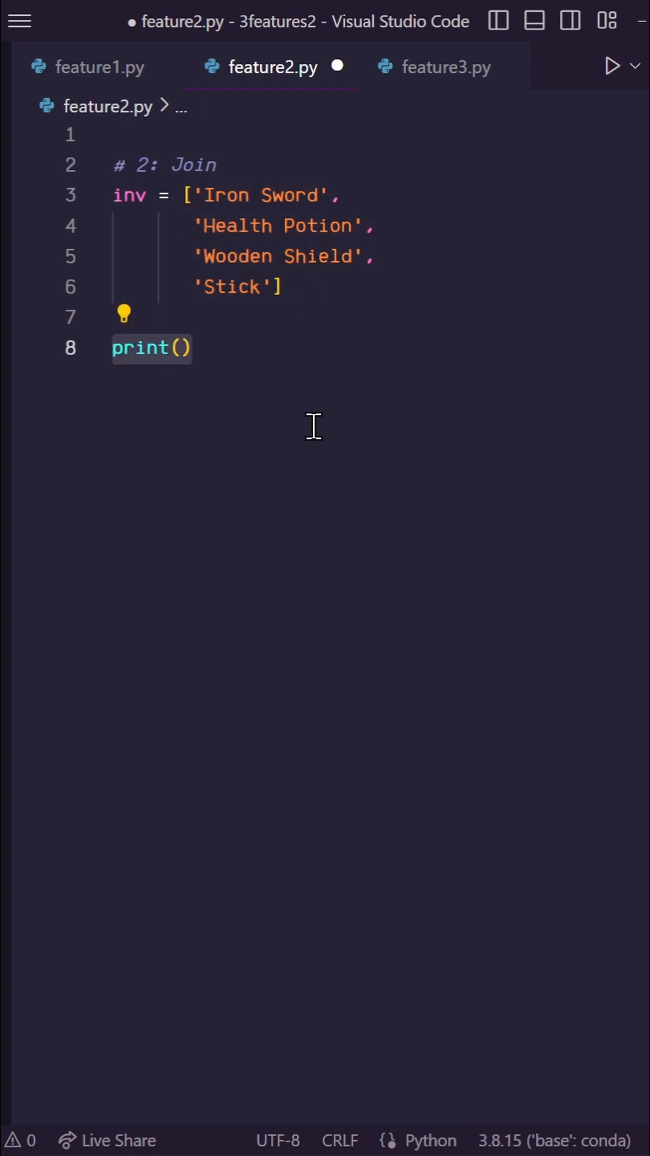
Step: Print f"You have: {', '.join(inv)}" in feature2.py to list the inventory comma-separated
text(f"You have:")
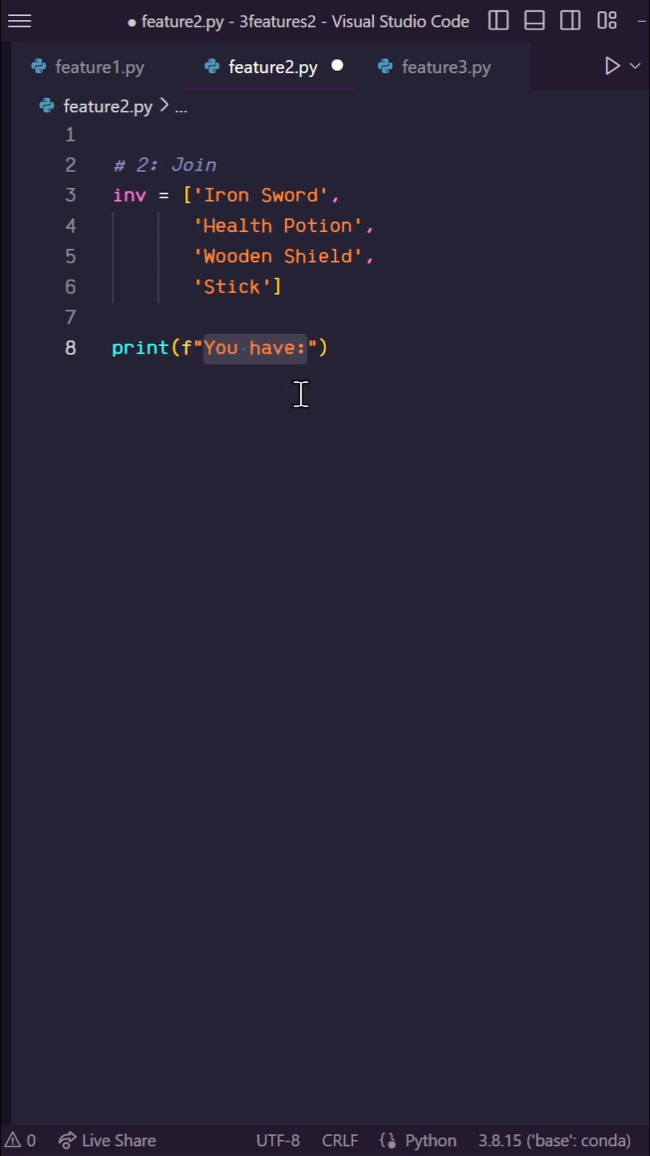
text({', '})
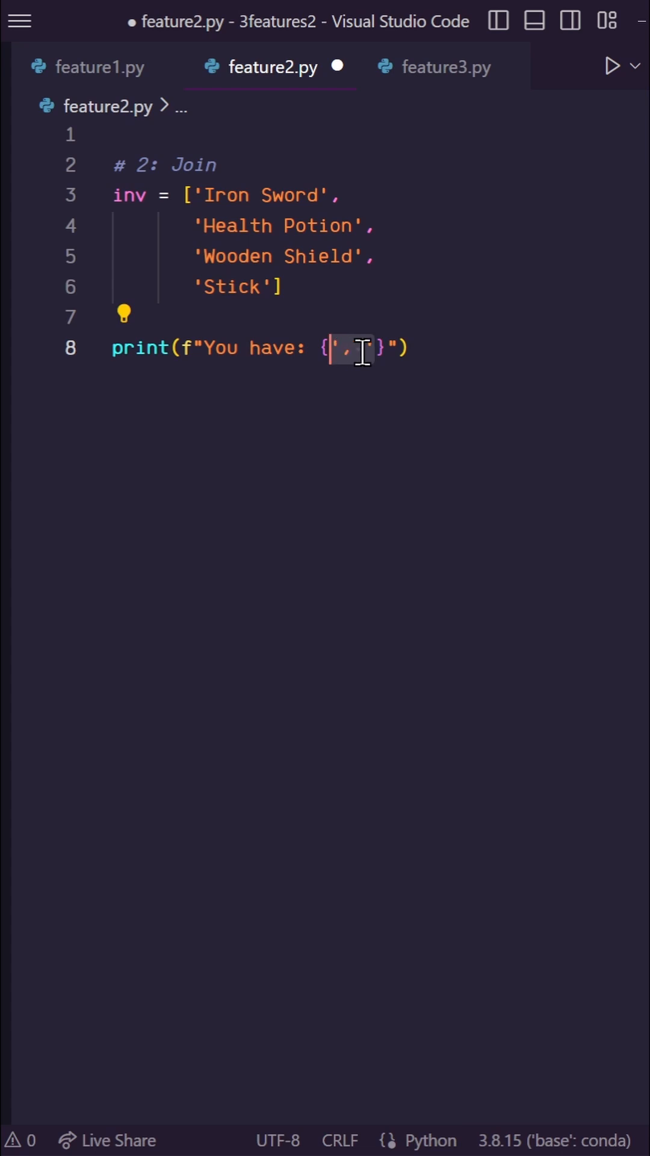
text(.join())
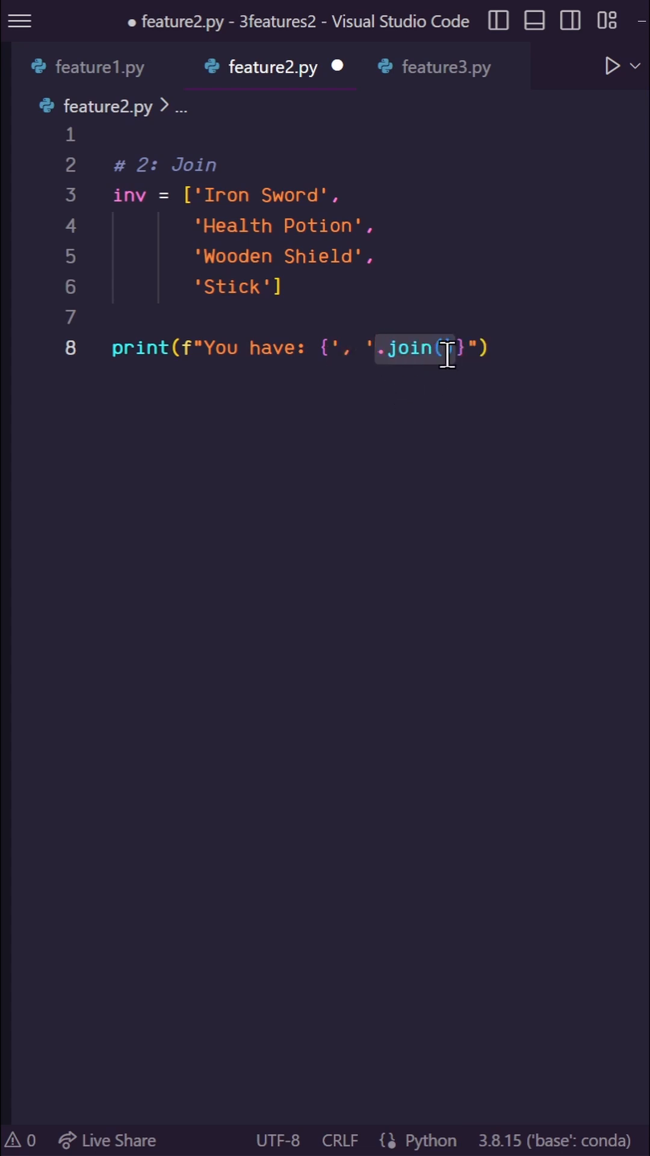
text(inv)
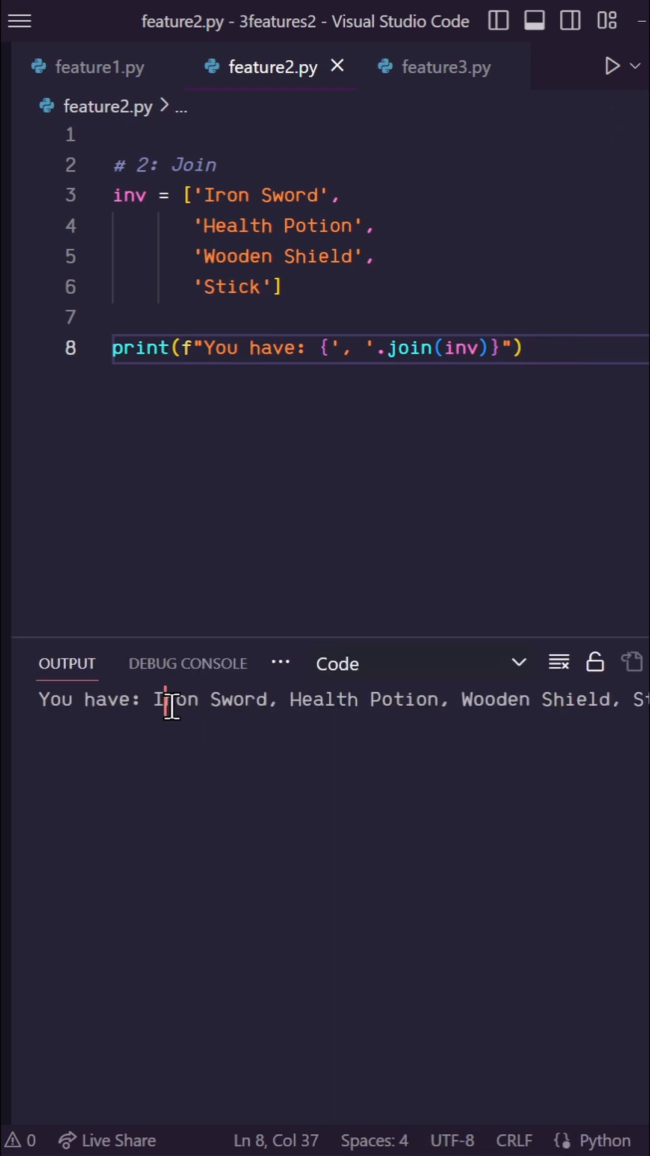
click(445, 66)
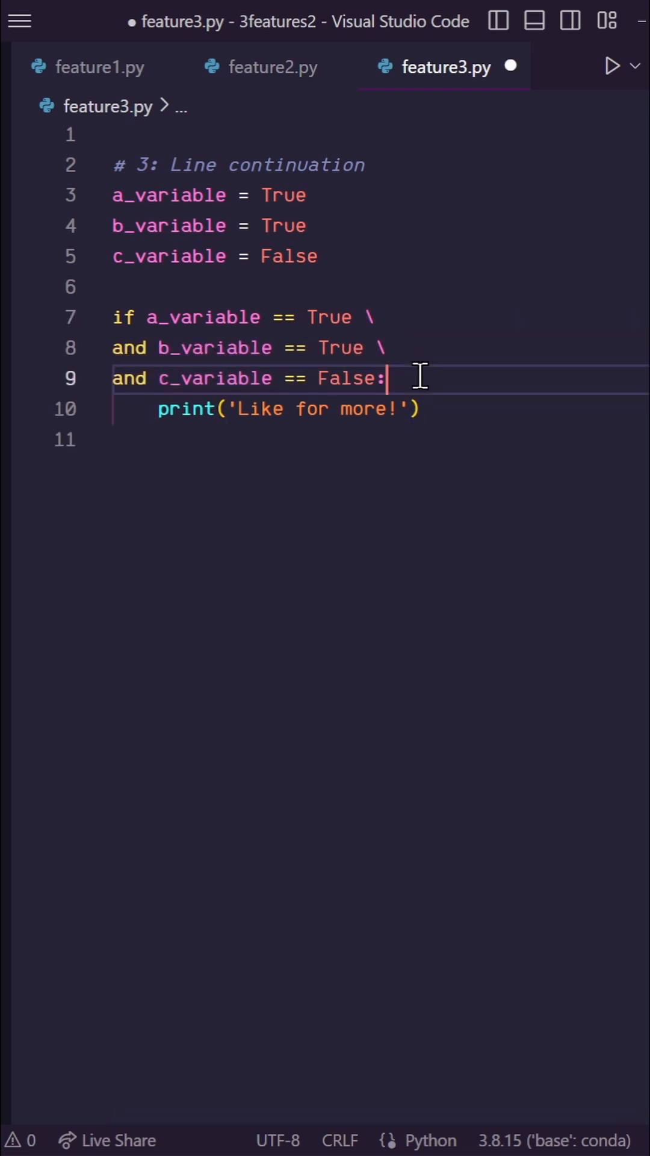
Step: Run feature3.py's backslash-continued if so the output shows 'Like for more!'
click(613, 65)
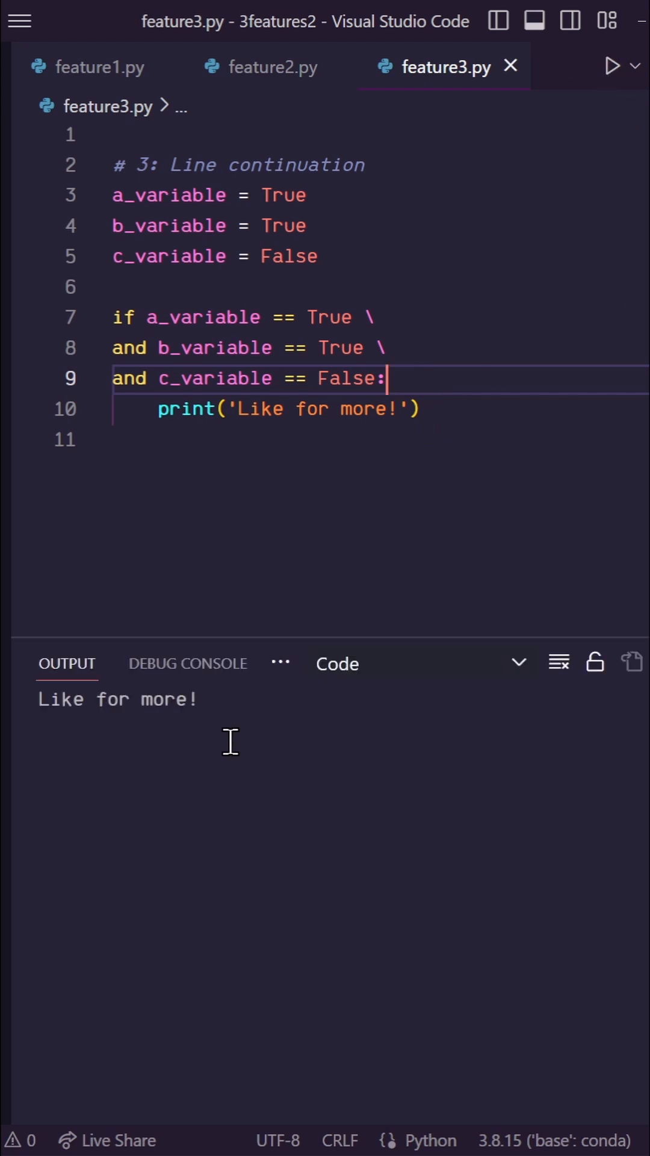